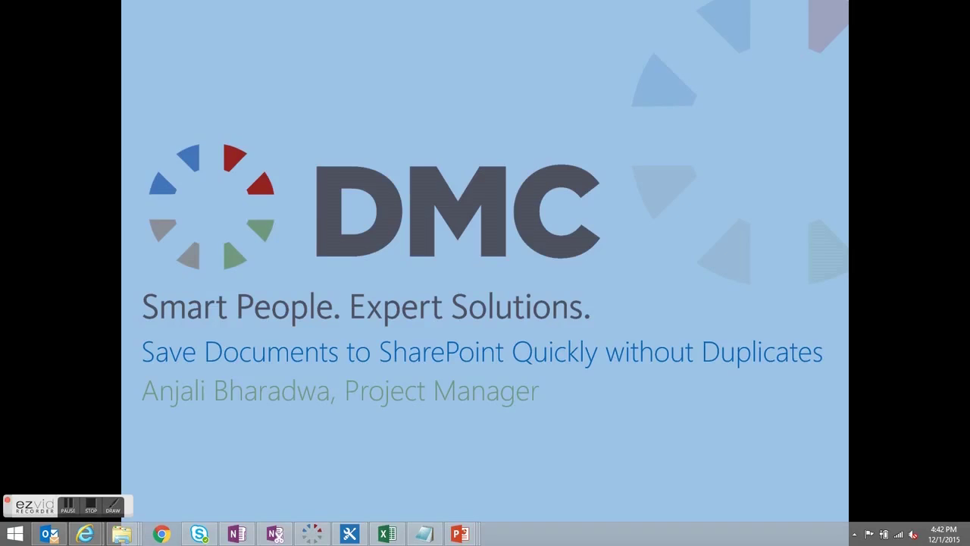
- End the DMC title slide to return to the company homepage in the browser
{"action": "key", "text": "Right"}
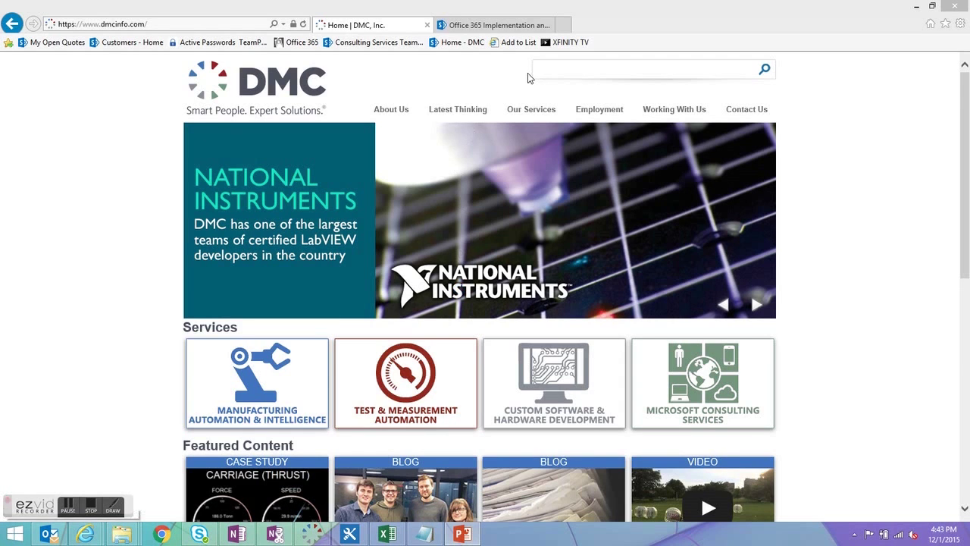
- From the Customers - Home favorite, open Shared Documents and show the LIBRARY ribbon tab
{"action": "left_click", "coordinate": [131, 42]}
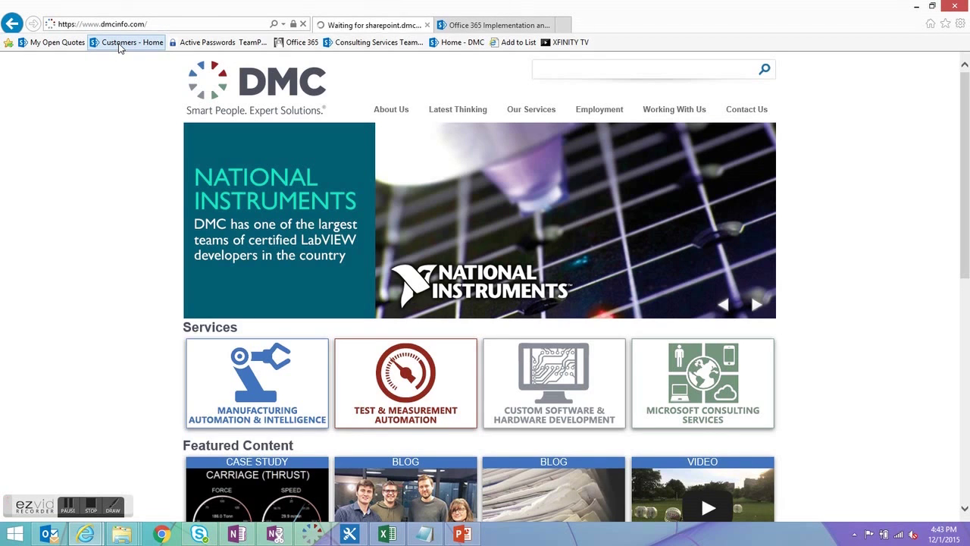
{"action": "left_click", "coordinate": [128, 42]}
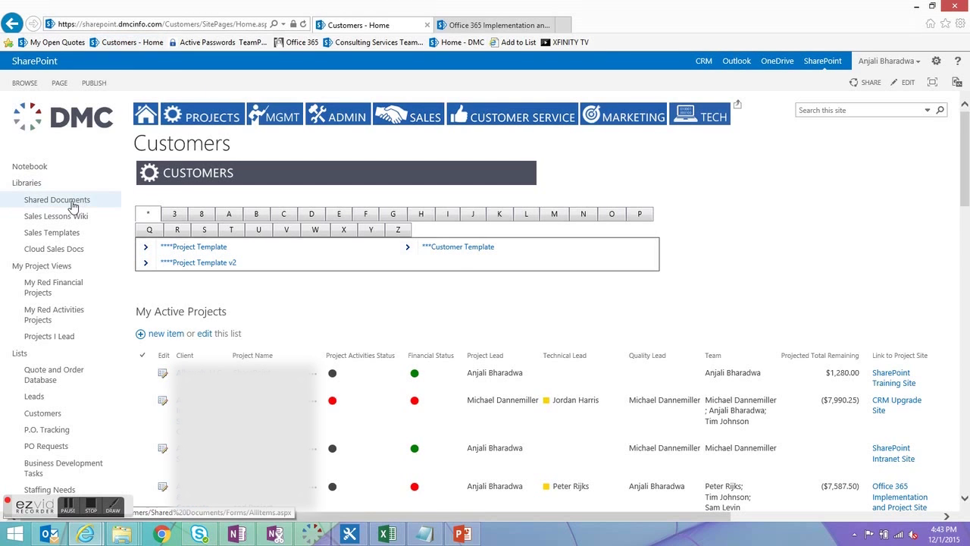
{"action": "left_click", "coordinate": [56, 199]}
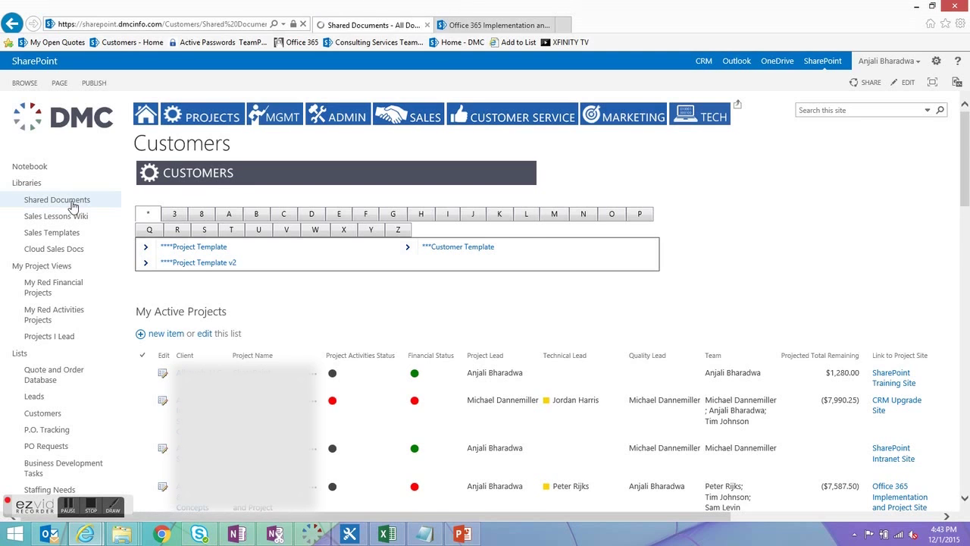
{"action": "left_click", "coordinate": [55, 199]}
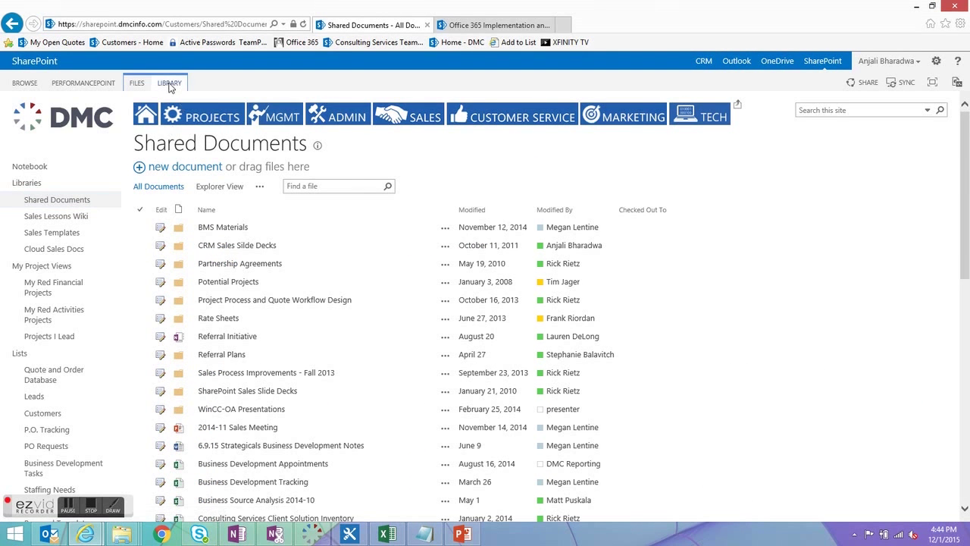
{"action": "left_click", "coordinate": [169, 83]}
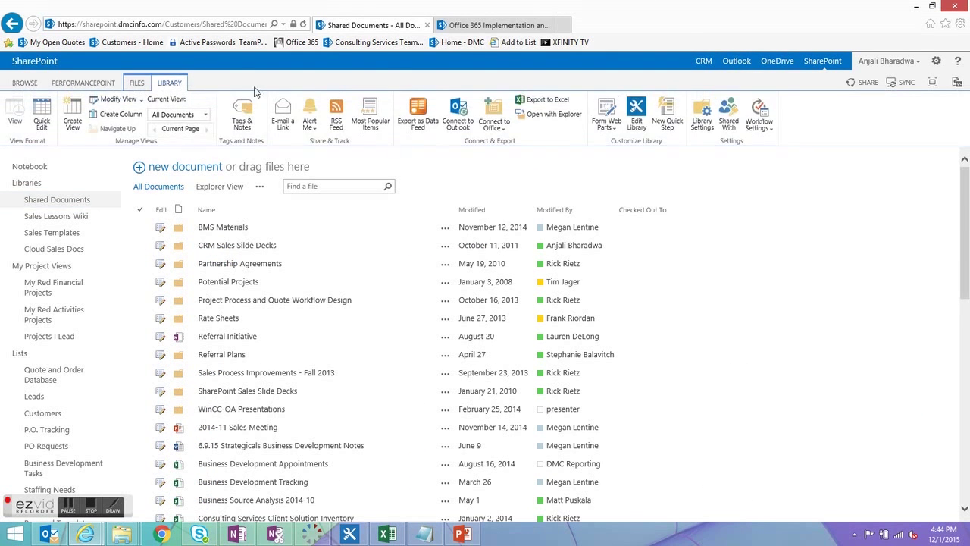
{"action": "mouse_move", "coordinate": [550, 113]}
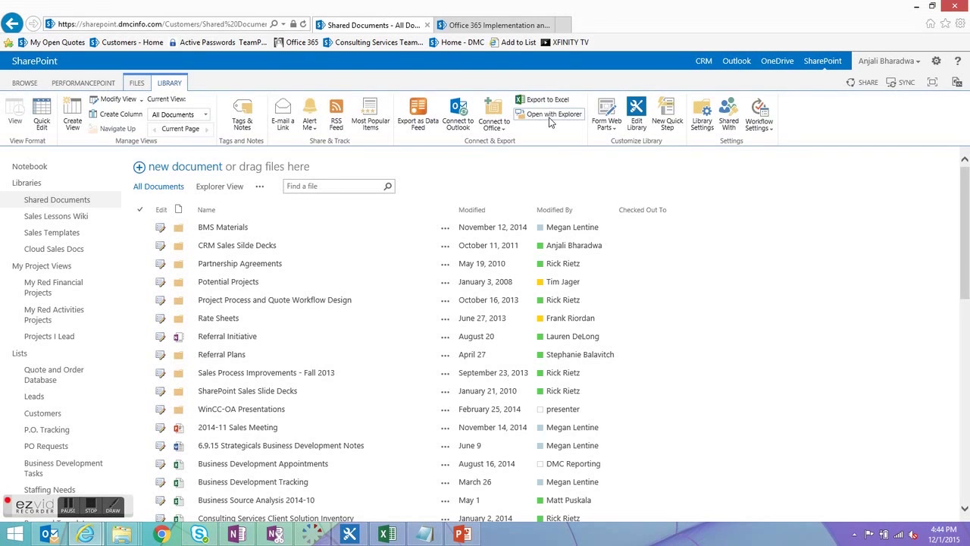
- Open the library in Explorer, browse to Customers > Projects, and add it to Favorites
{"action": "left_click", "coordinate": [554, 113]}
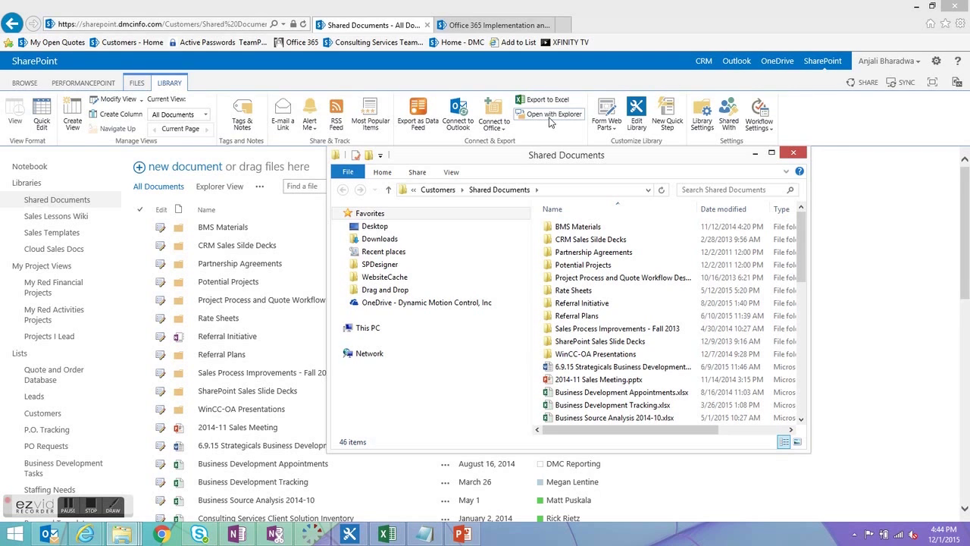
{"action": "mouse_move", "coordinate": [345, 352]}
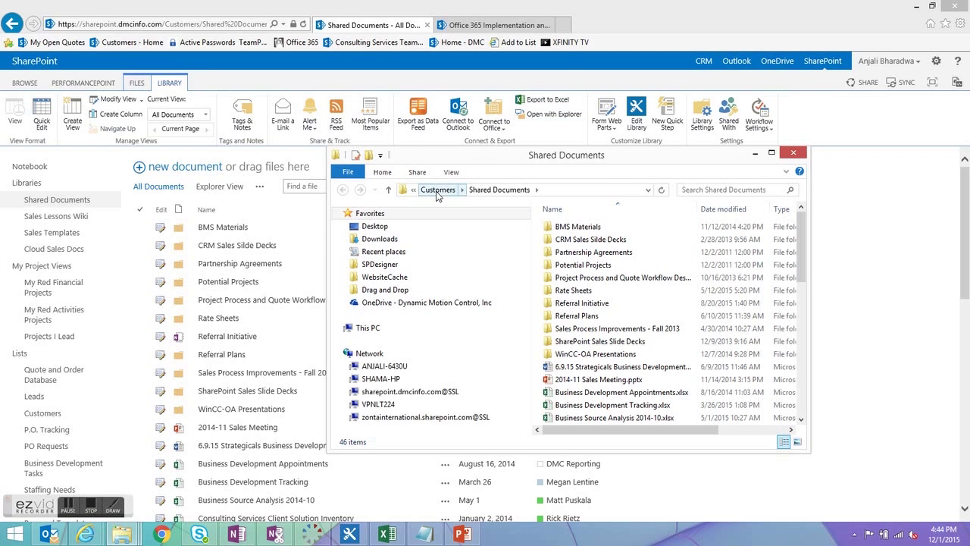
{"action": "left_click", "coordinate": [438, 190]}
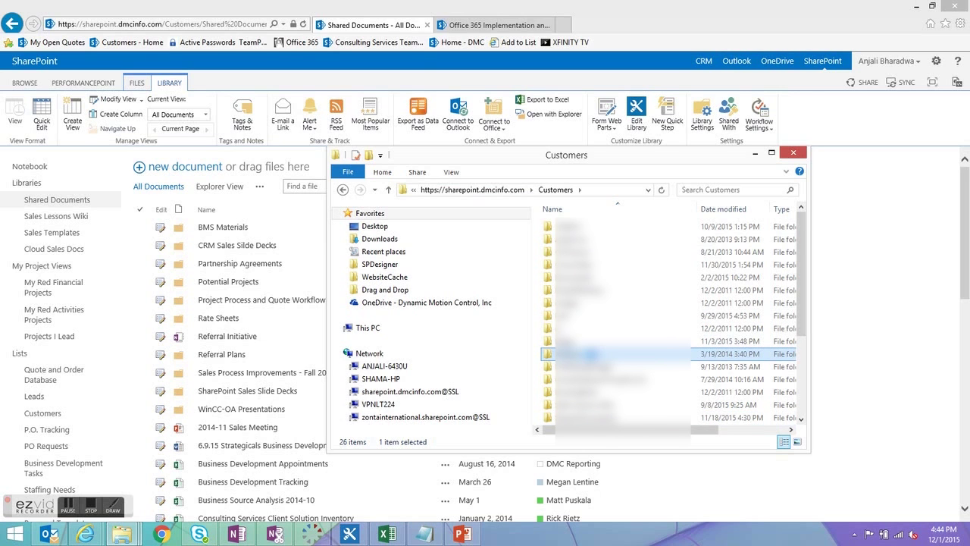
{"action": "double_click", "coordinate": [592, 355]}
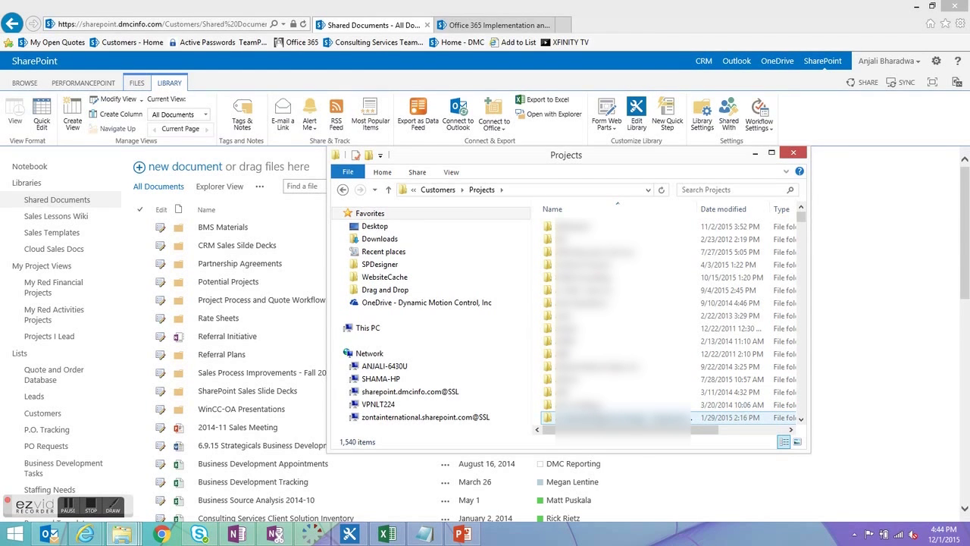
{"action": "left_click", "coordinate": [370, 213]}
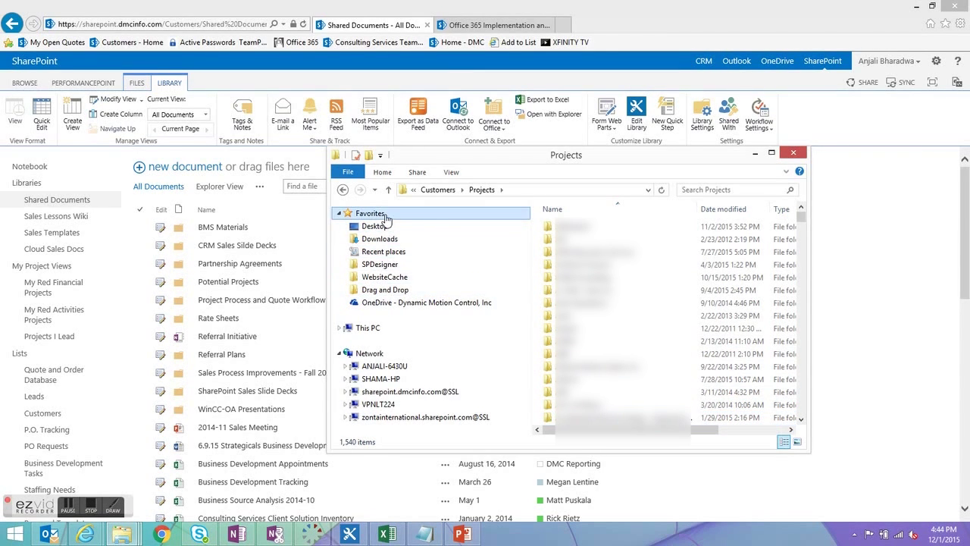
{"action": "right_click", "coordinate": [370, 213]}
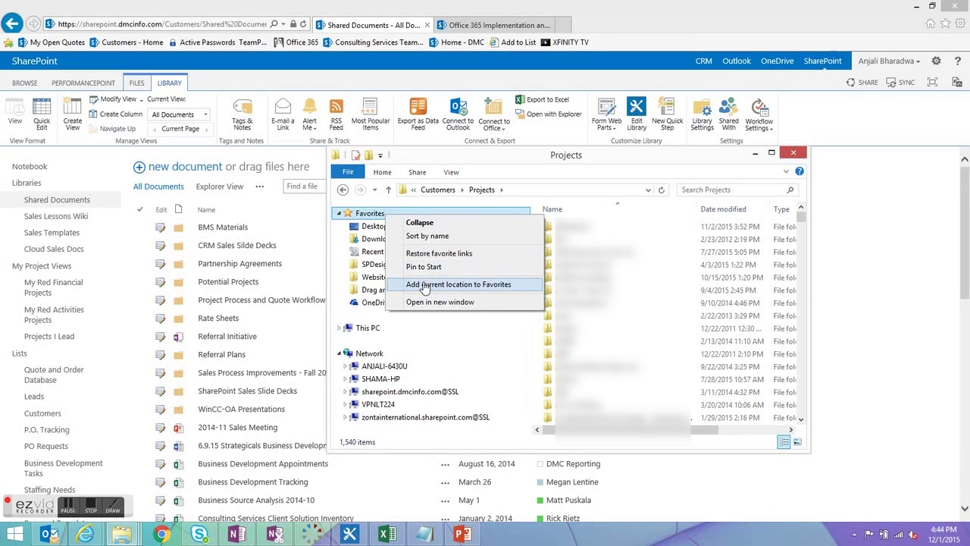
{"action": "left_click", "coordinate": [457, 284]}
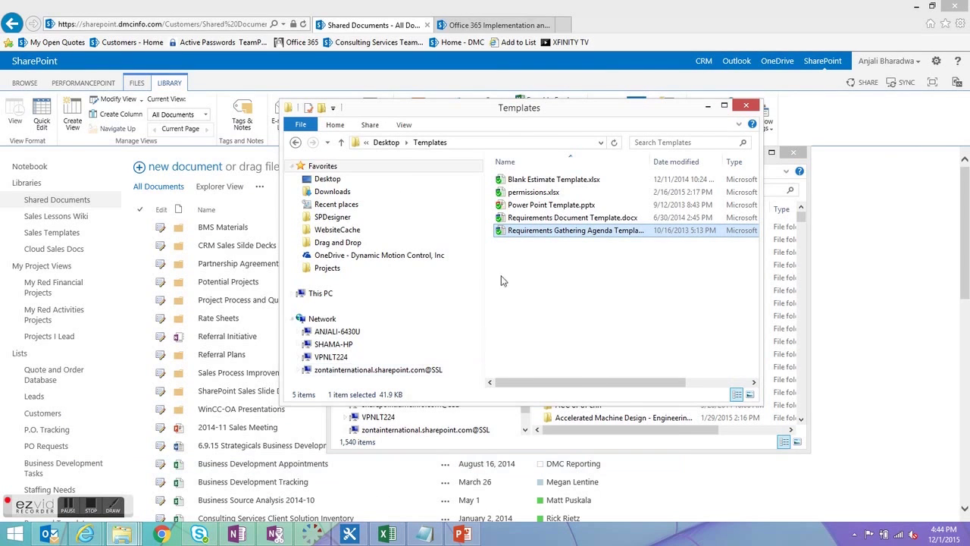
- Open the Requirements Gathering Agenda template and enter 'ACC' as the header's company name
{"action": "double_click", "coordinate": [572, 230]}
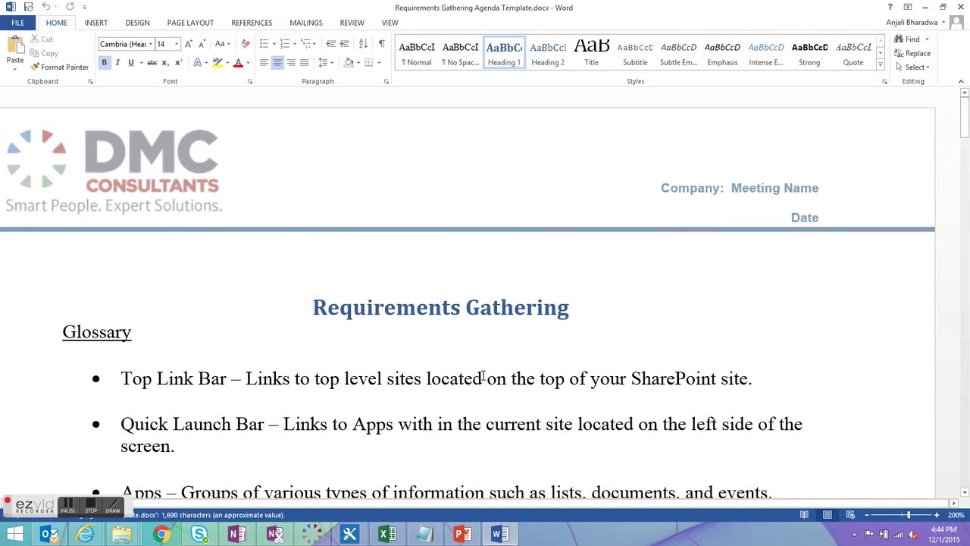
{"action": "left_click", "coordinate": [574, 307]}
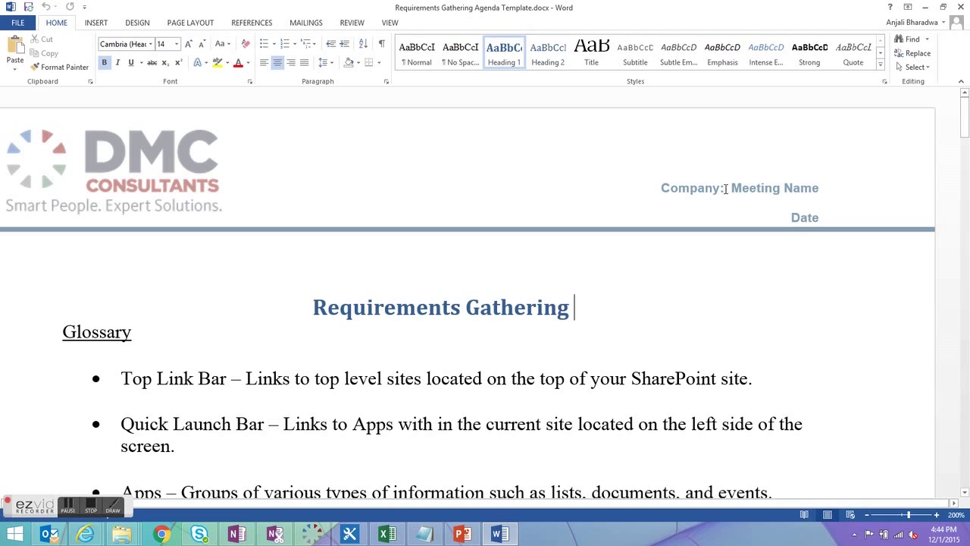
{"action": "double_click", "coordinate": [739, 188]}
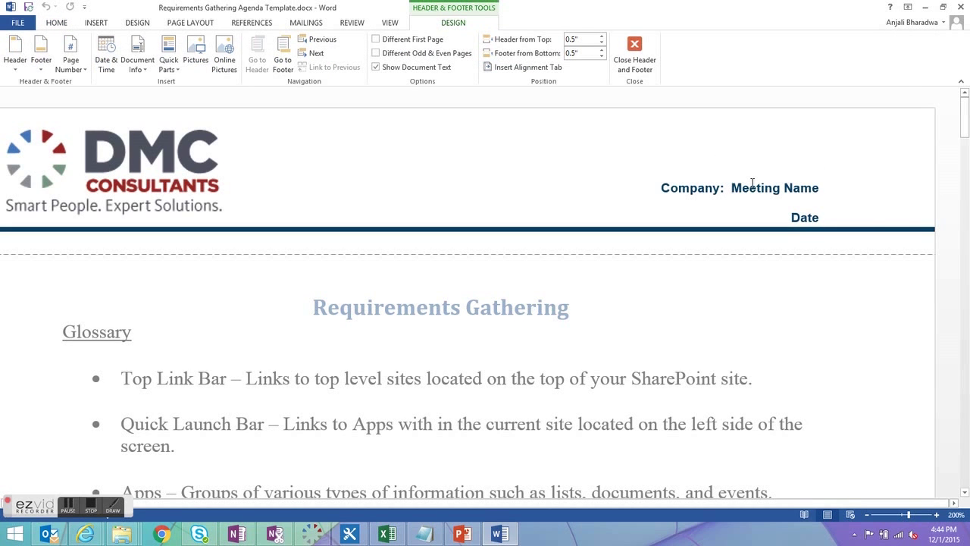
{"action": "type", "text": "AC"}
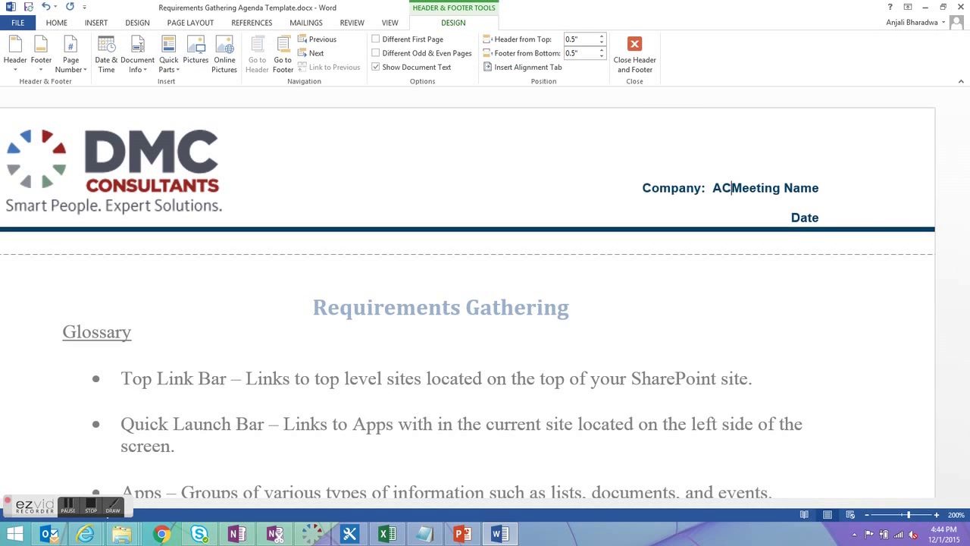
{"action": "type", "text": "C"}
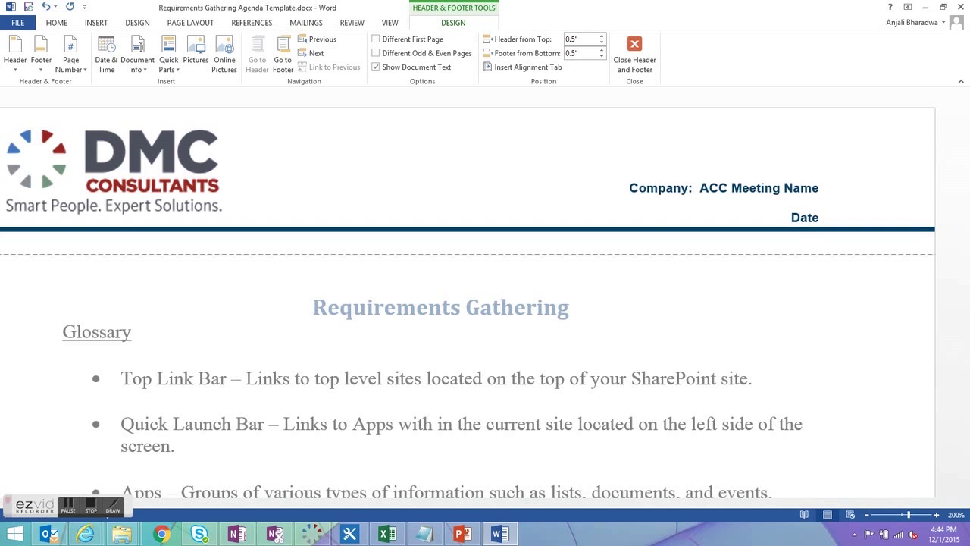
{"action": "left_click", "coordinate": [730, 188]}
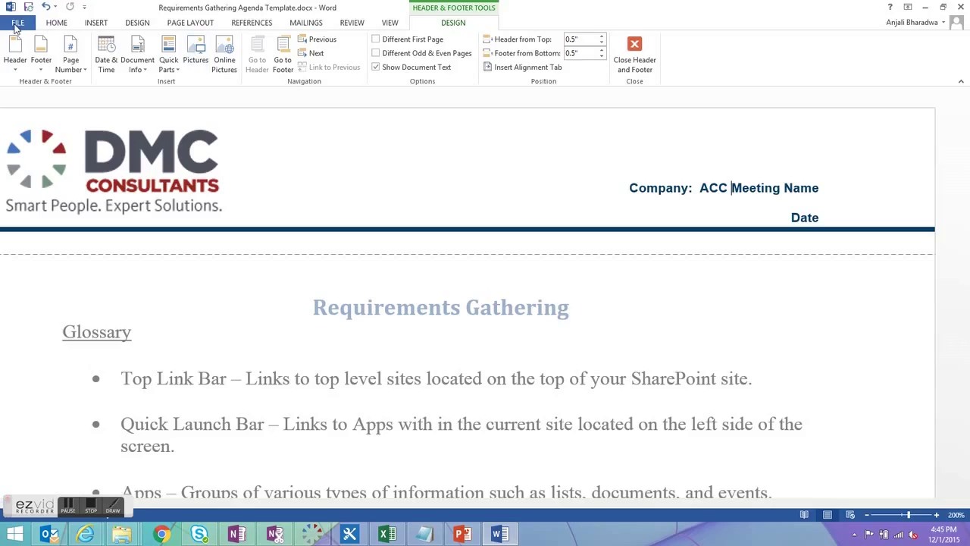
- Open Word's Save As dialog for the edited agenda via File > Save As > Browse
{"action": "left_click", "coordinate": [19, 22]}
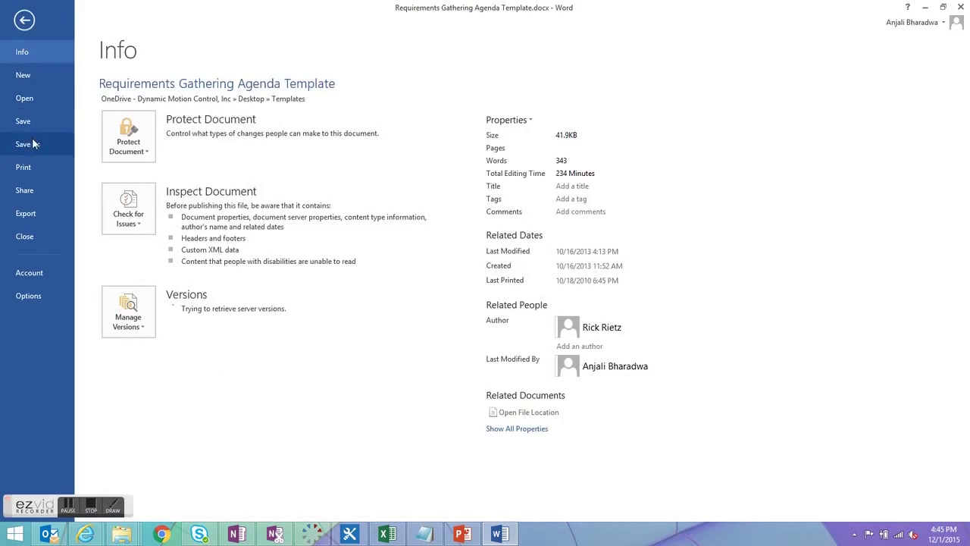
{"action": "left_click", "coordinate": [27, 144]}
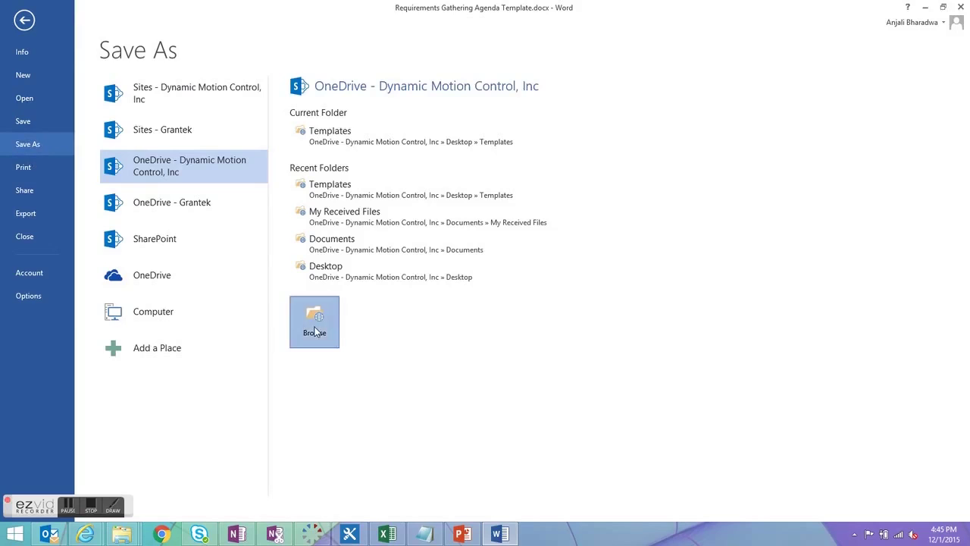
{"action": "left_click", "coordinate": [313, 321]}
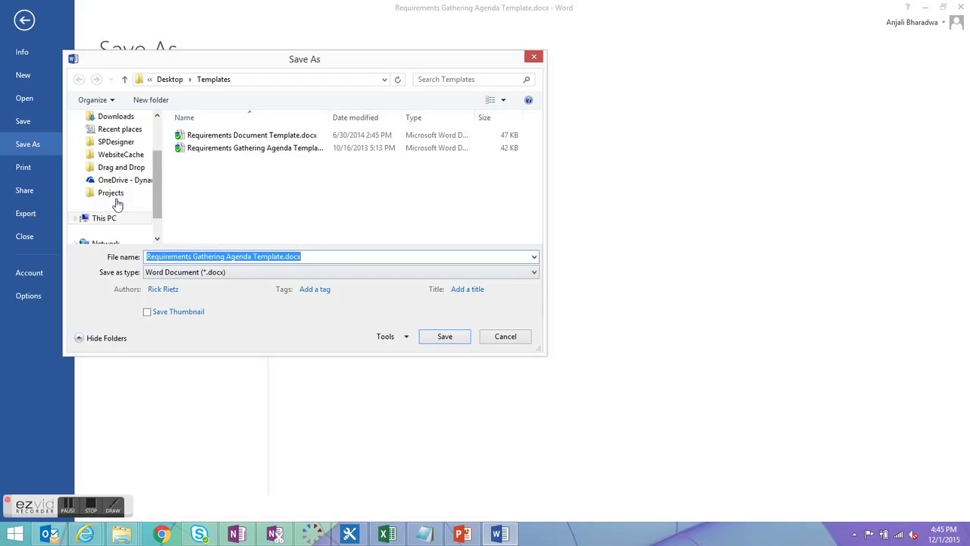
- Through the Projects favorite, open Automation - Control Concepts' Documents library and save as 'Testing for blog'
{"action": "left_click", "coordinate": [111, 191]}
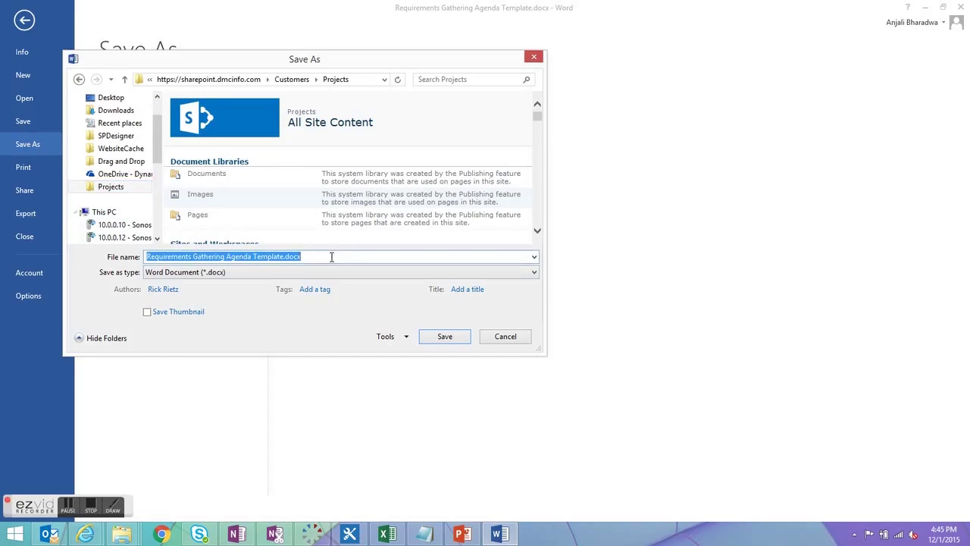
{"action": "type", "text": "Automation - Control Concepts ›"}
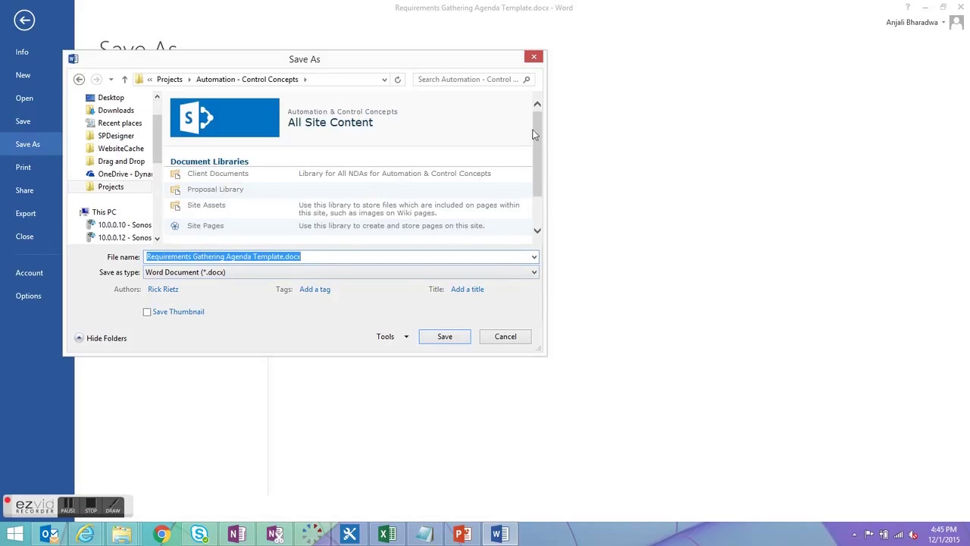
{"action": "scroll", "scroll_direction": "down", "scroll_amount": 3}
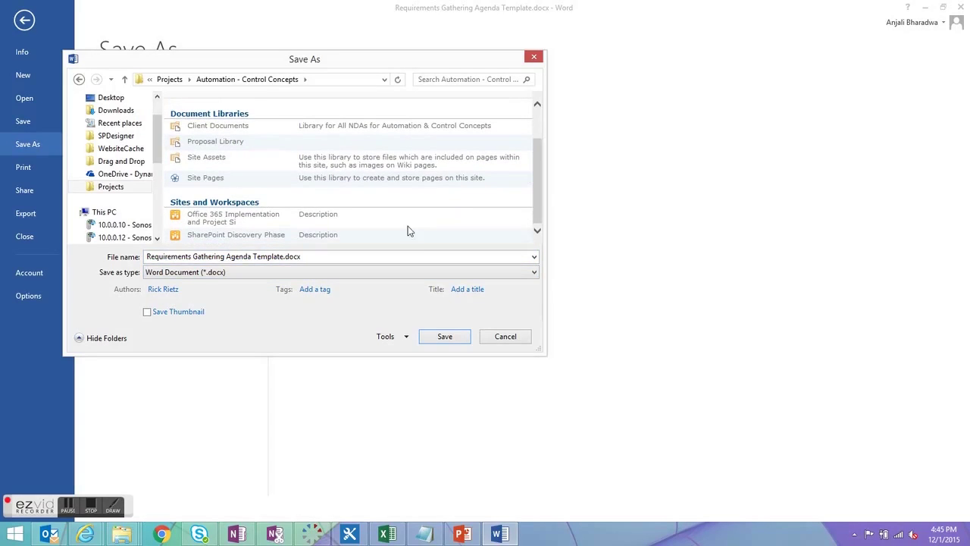
{"action": "mouse_move", "coordinate": [210, 226]}
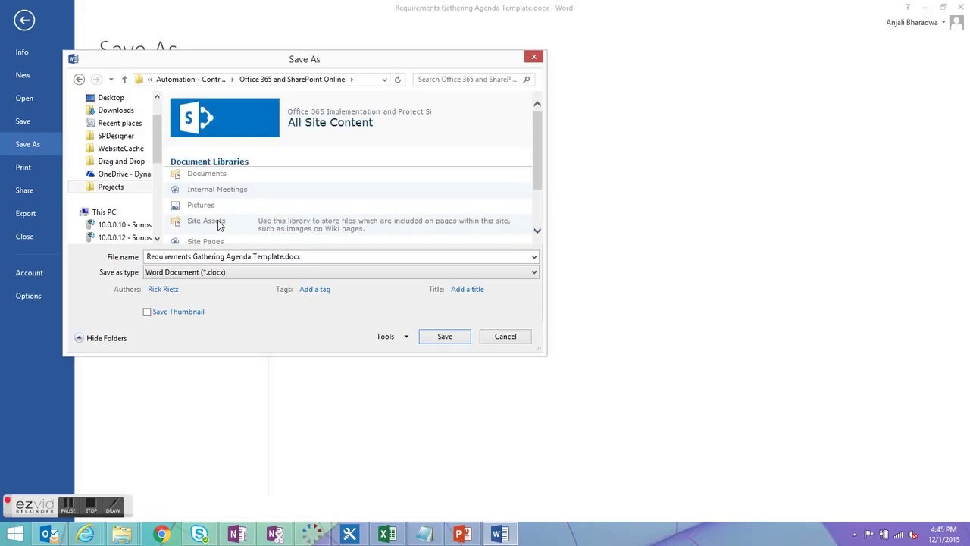
{"action": "double_click", "coordinate": [205, 173]}
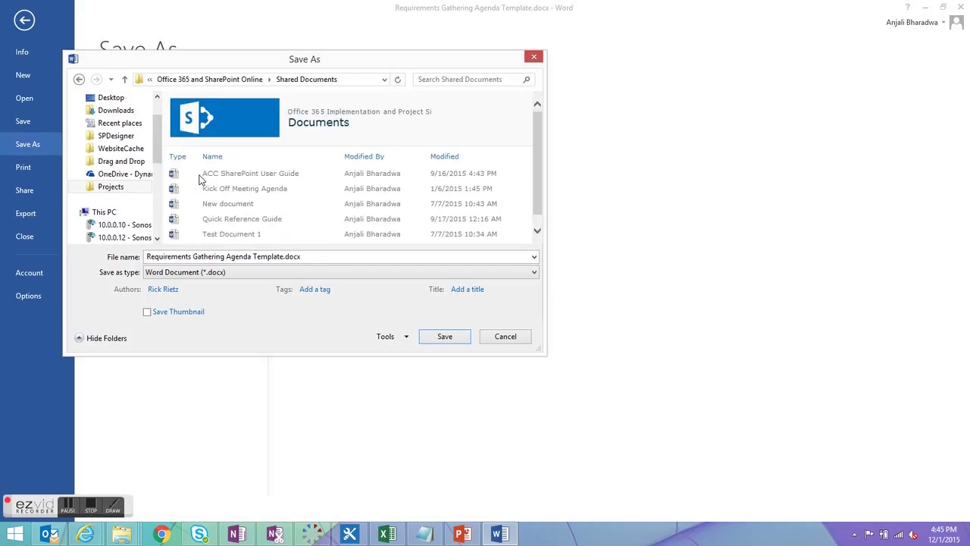
{"action": "left_click", "coordinate": [223, 257]}
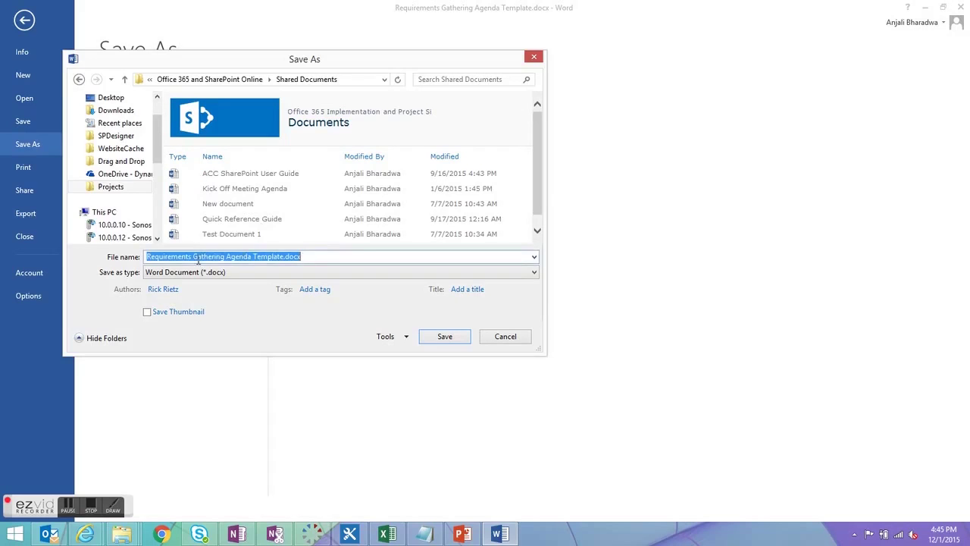
{"action": "type", "text": "T"}
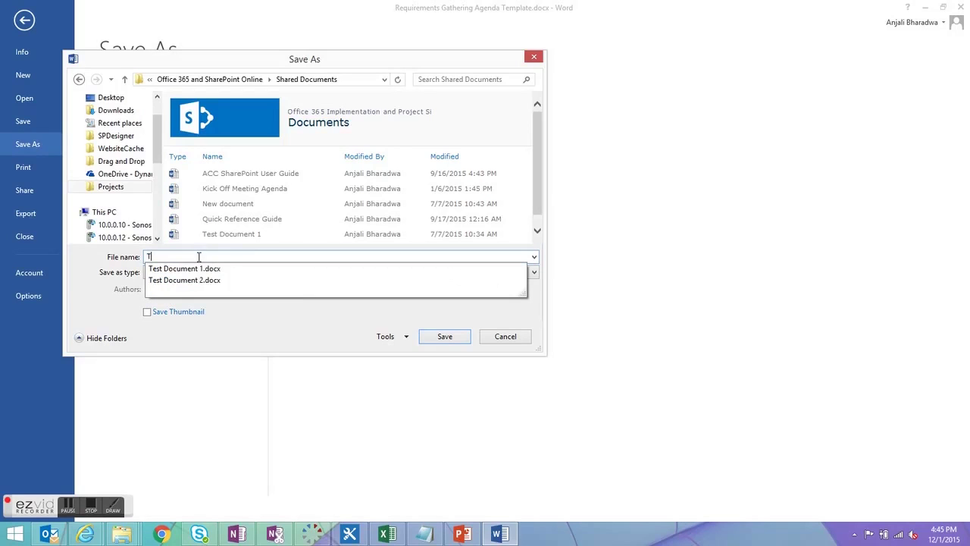
{"action": "type", "text": "esting for"}
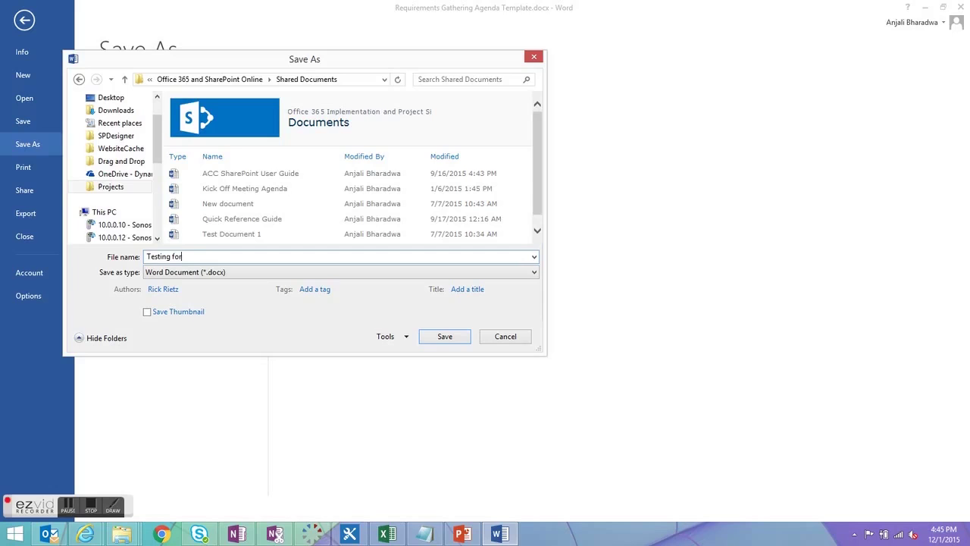
{"action": "type", "text": "blog"}
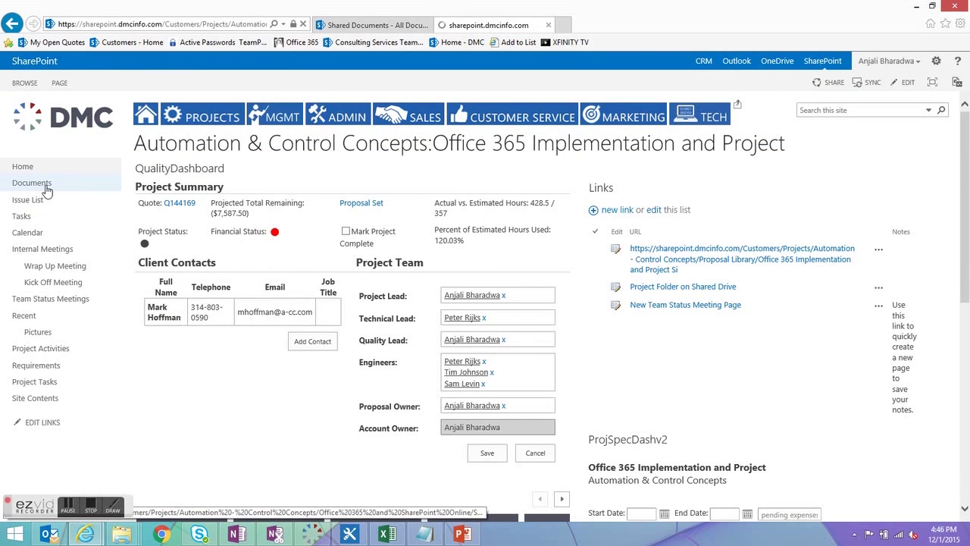
- Open the project's Documents library and select the new 'Testing for blog' file
{"action": "left_click", "coordinate": [31, 183]}
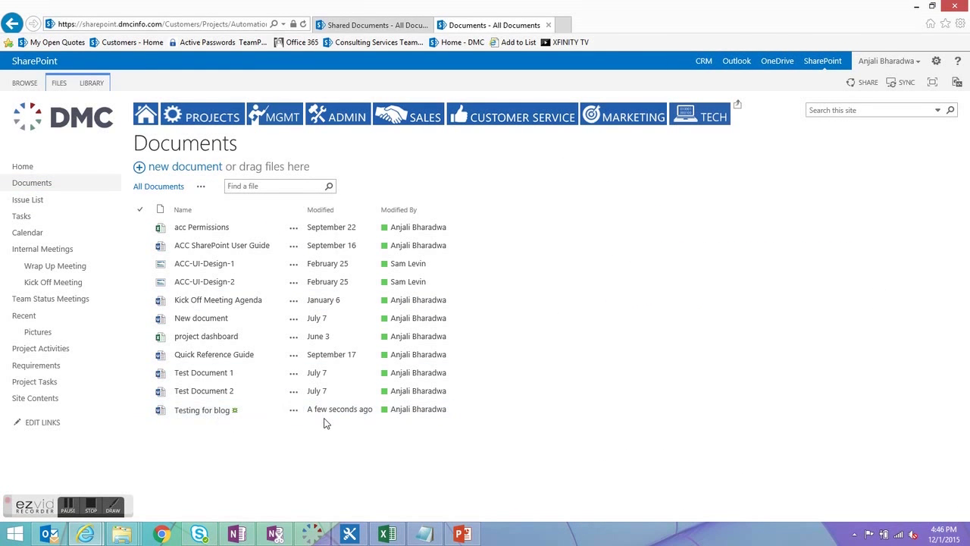
{"action": "left_click", "coordinate": [201, 409]}
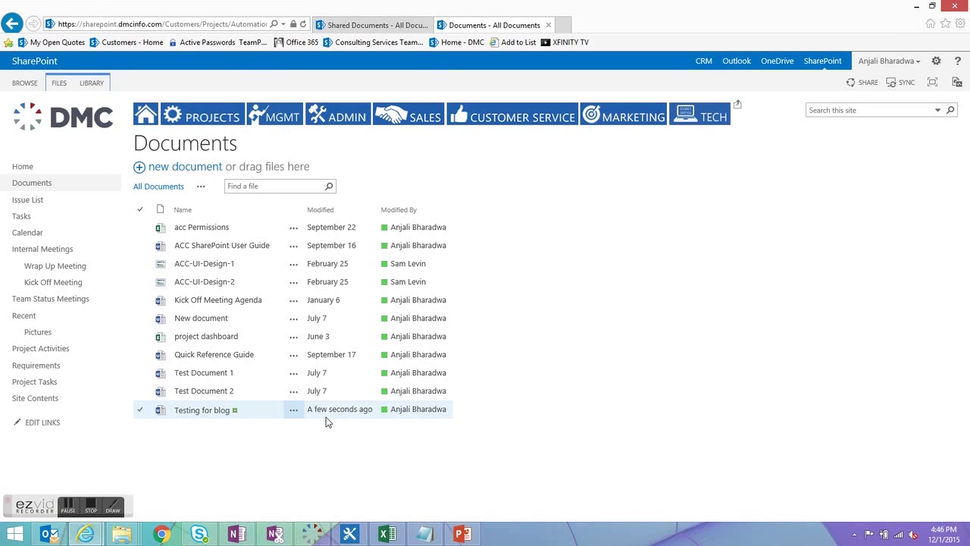
{"action": "mouse_move", "coordinate": [242, 422]}
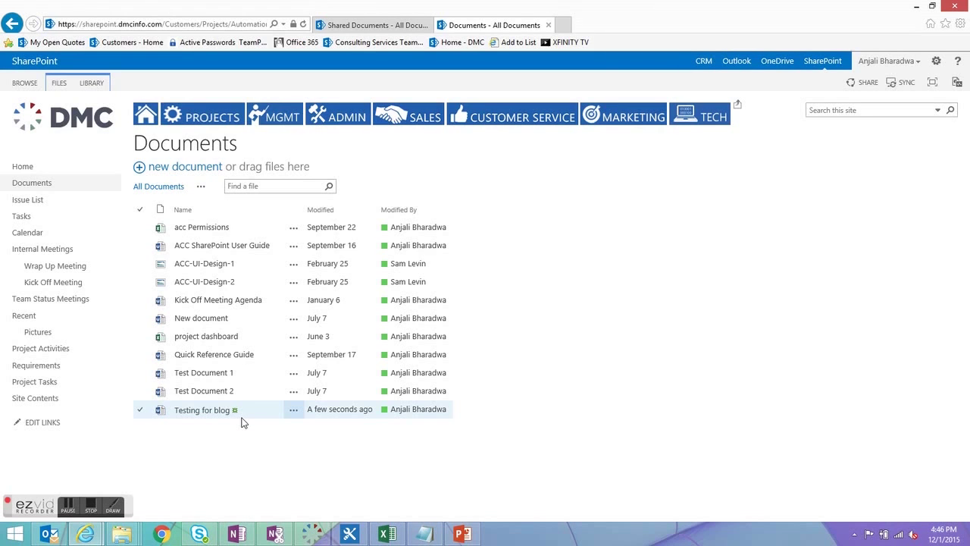
{"action": "mouse_move", "coordinate": [232, 421]}
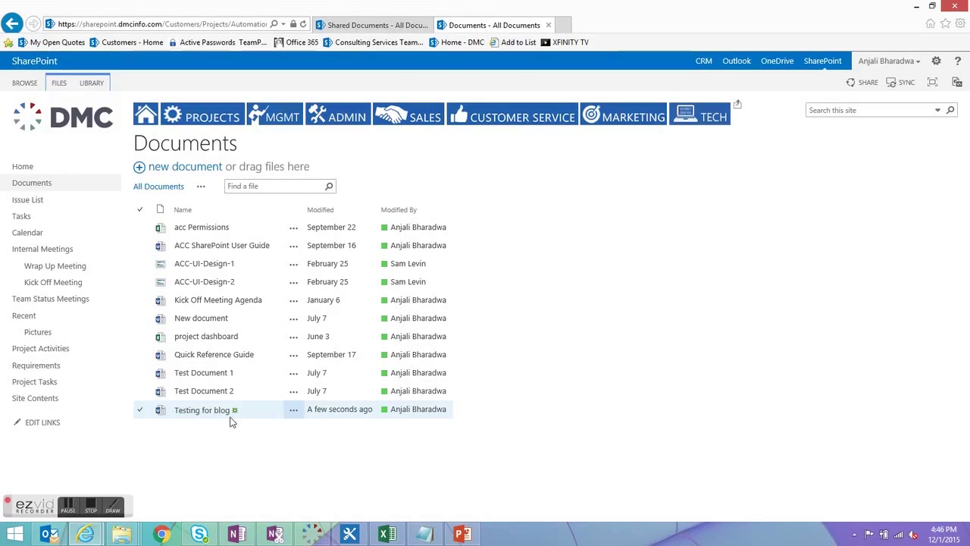